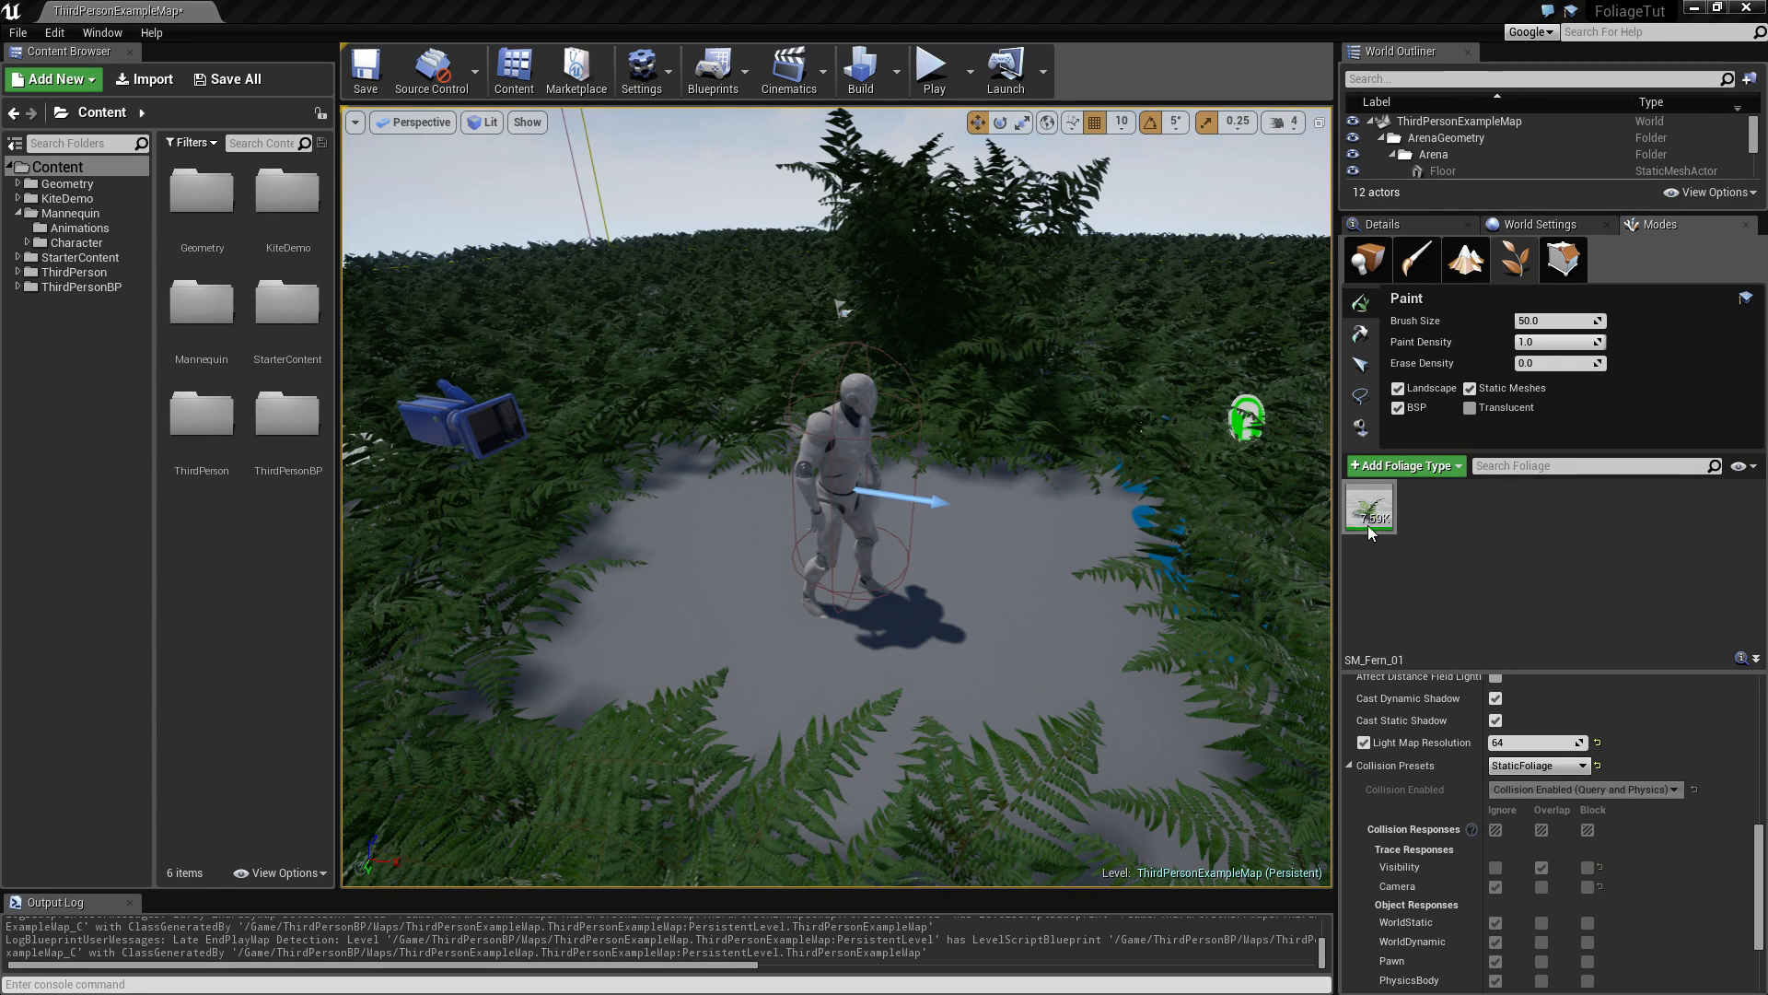
pyautogui.moveTo(1215, 660)
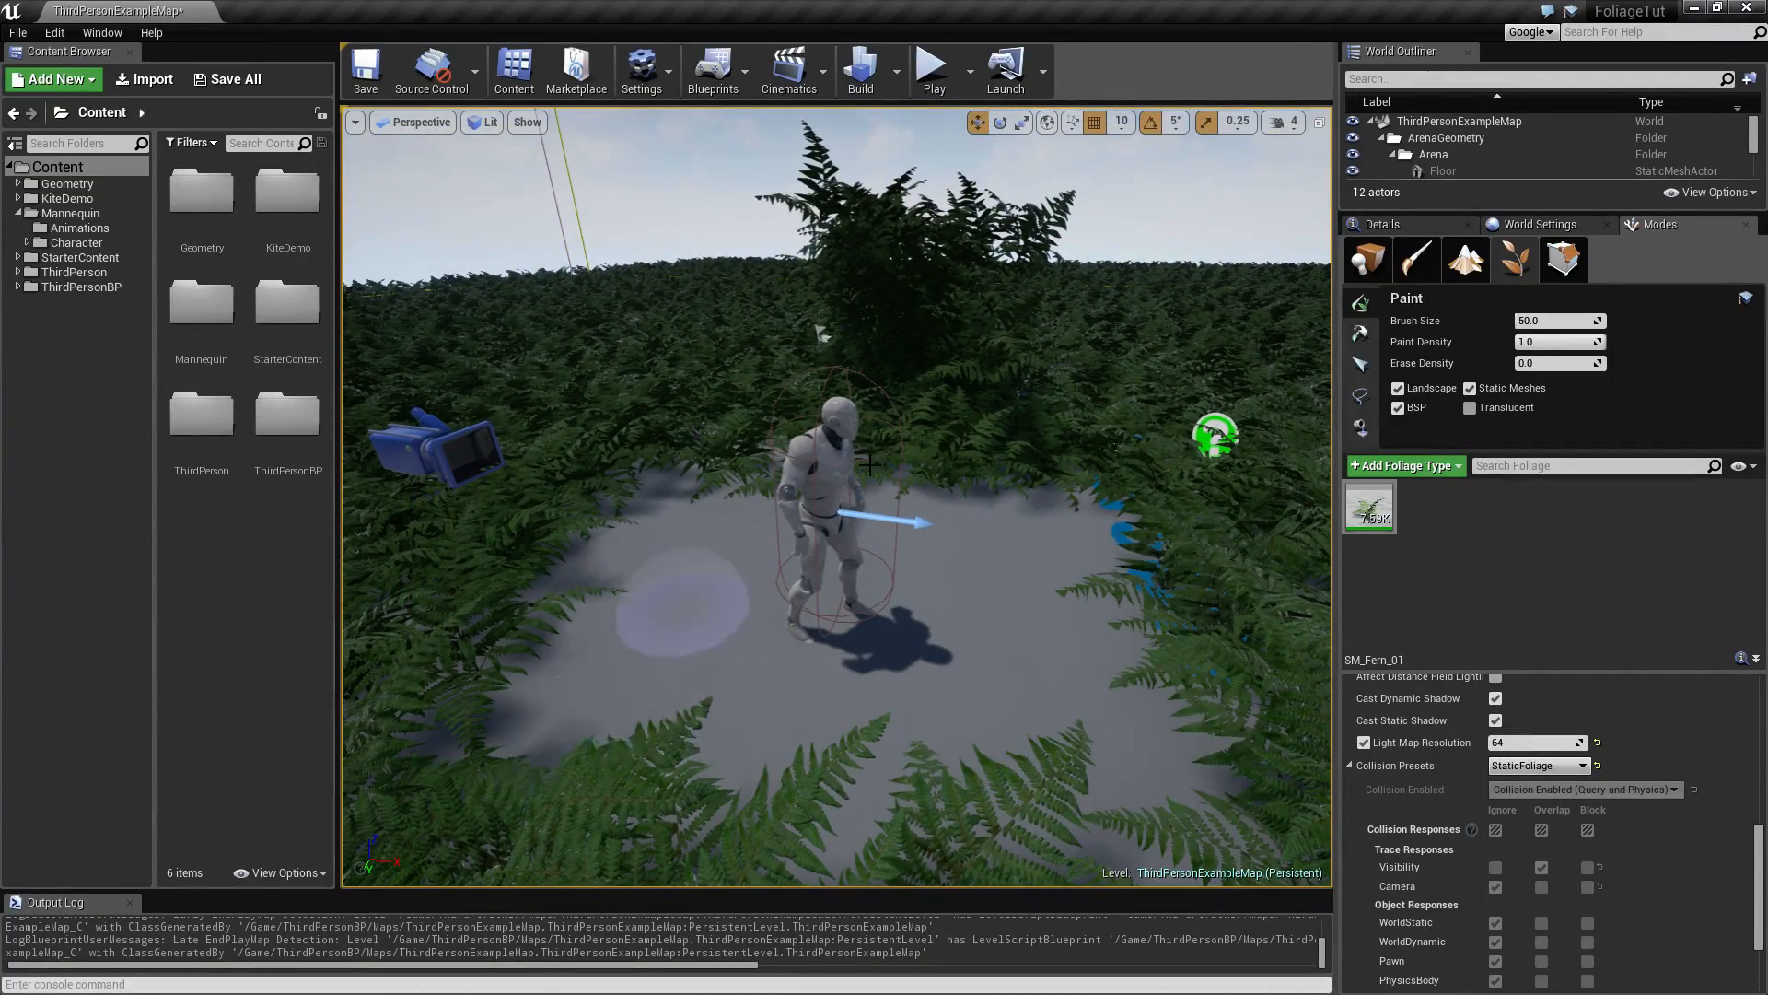
pyautogui.moveTo(934, 70)
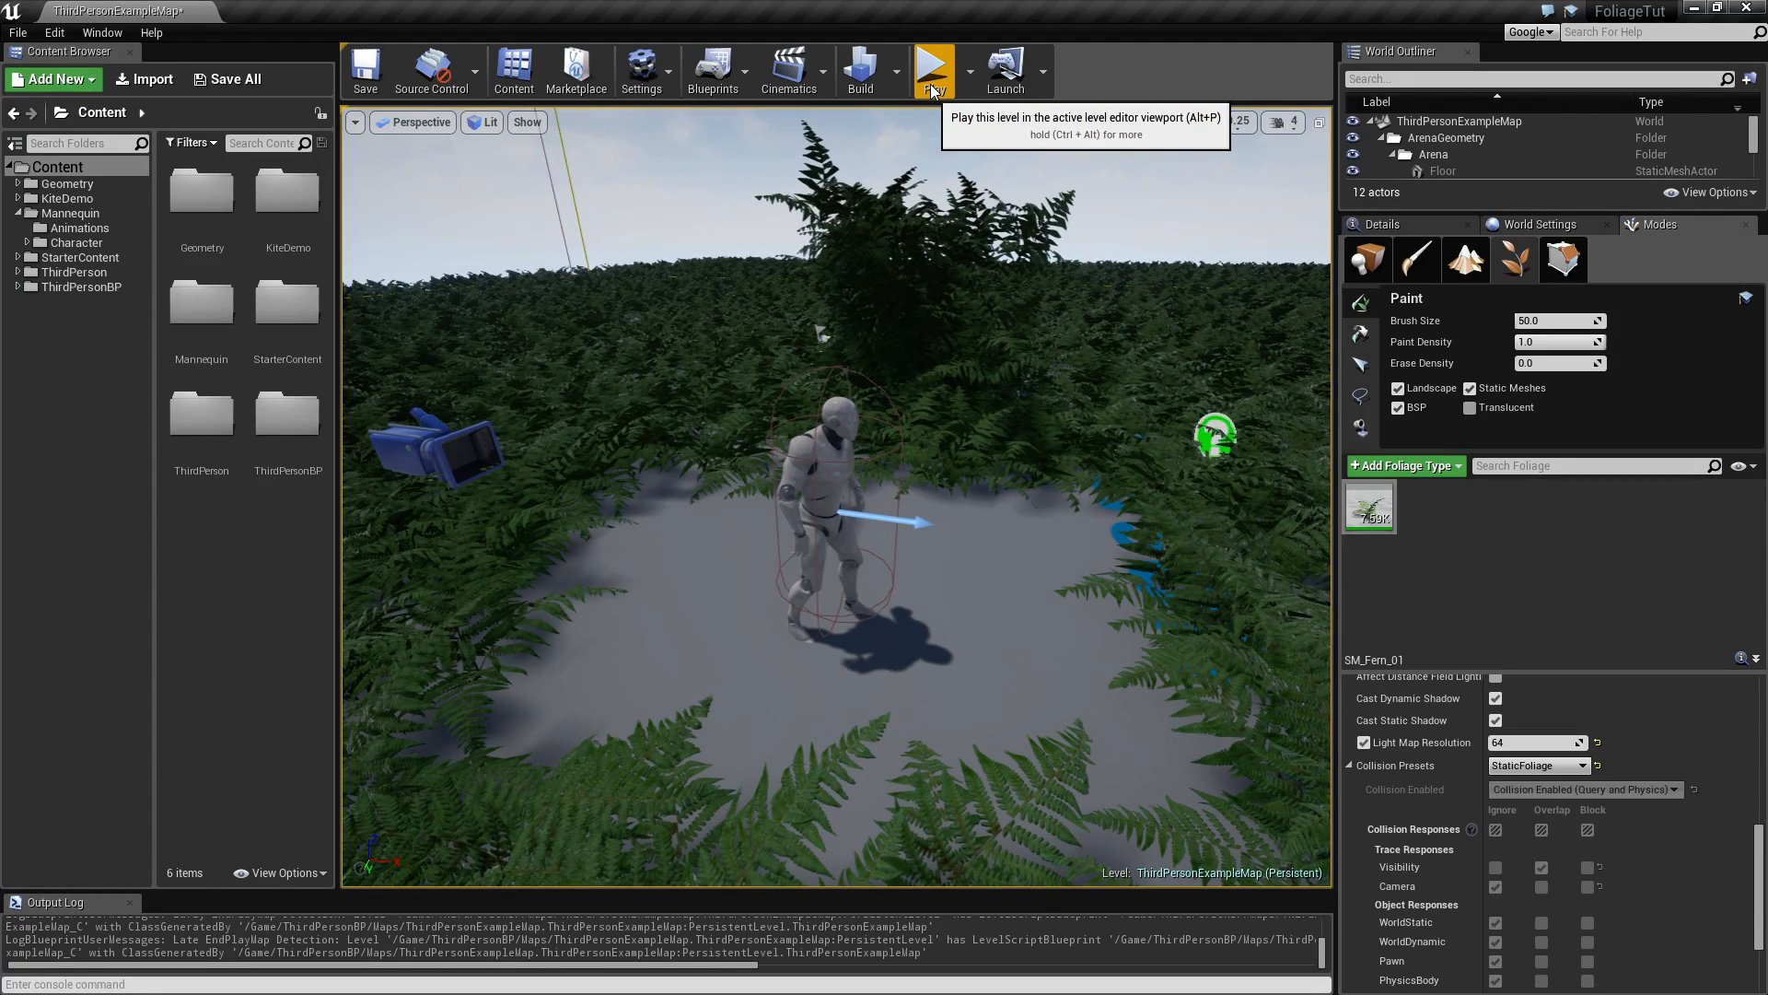
# - Launch Play-in-Editor to test the fern-covered third-person map in the active viewport
pyautogui.click(934, 70)
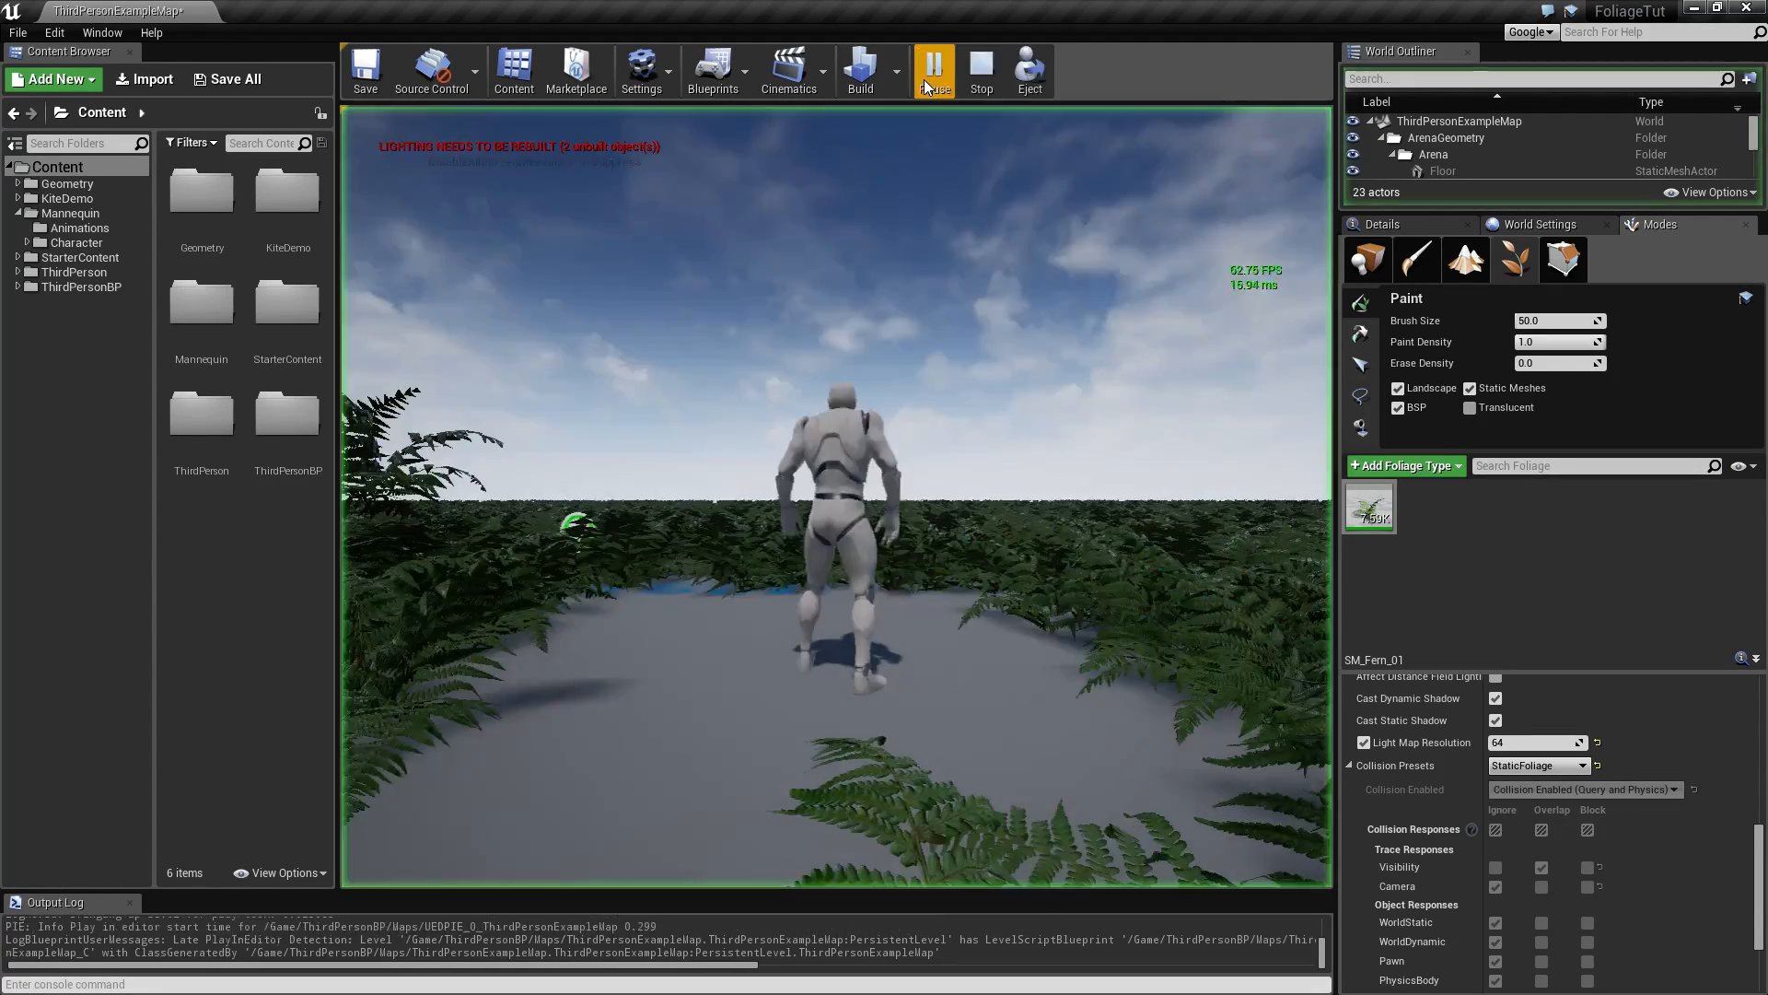